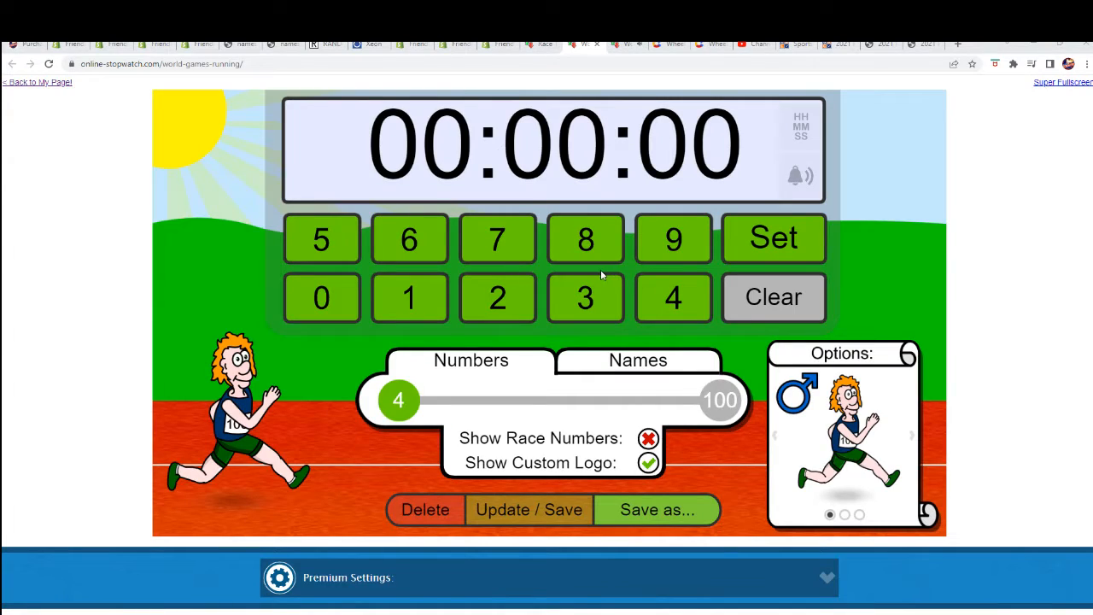
mouse_move(620, 272)
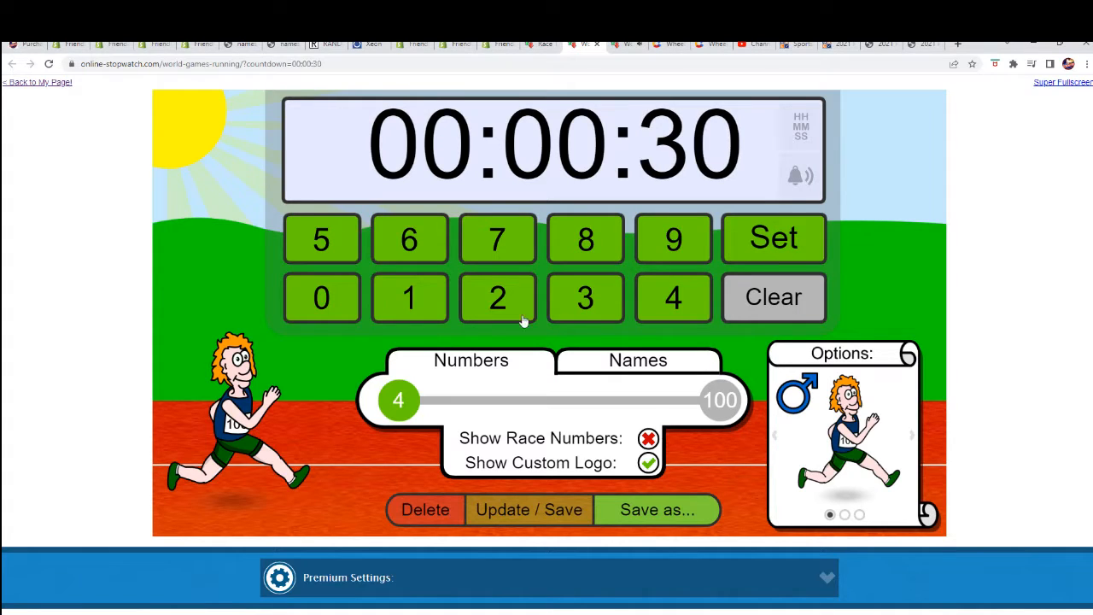
- Load the six owner names from the notes as runners in a 30-second race
left_click(638, 360)
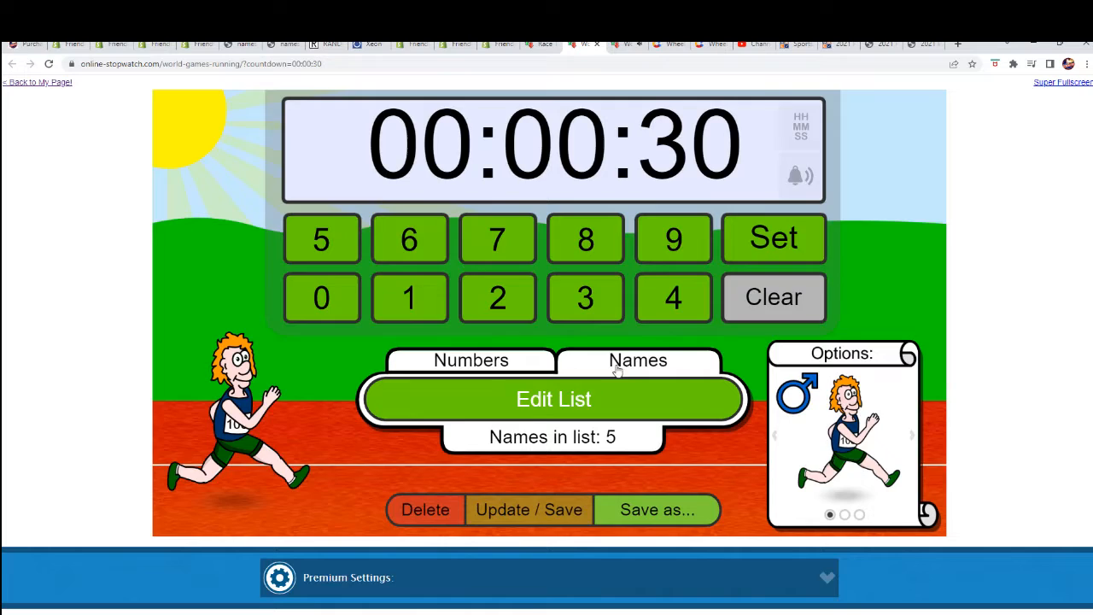
left_click(553, 398)
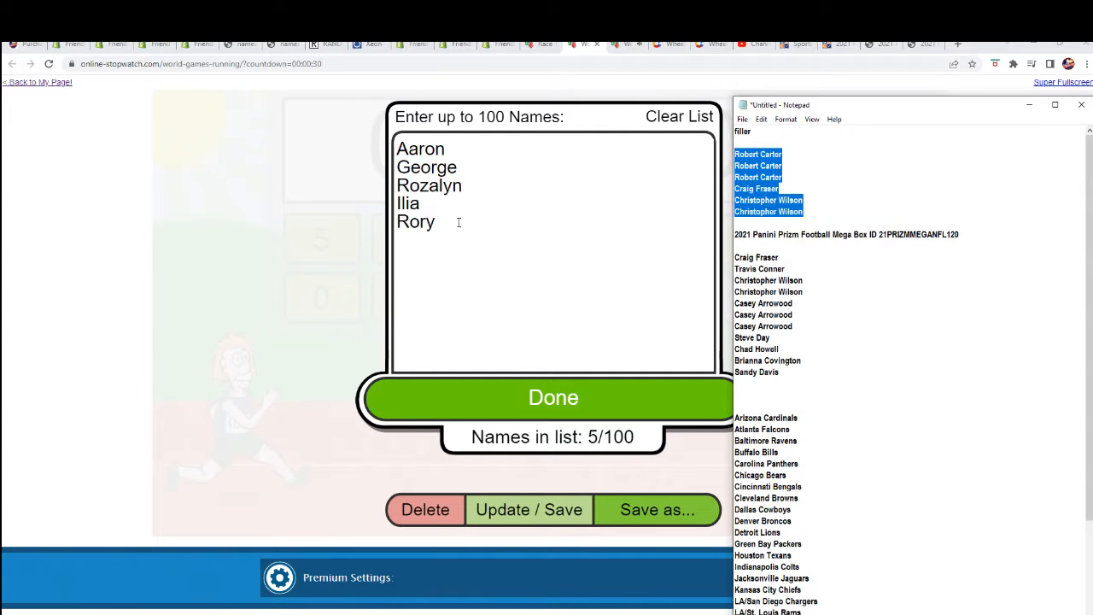
left_click(679, 116)
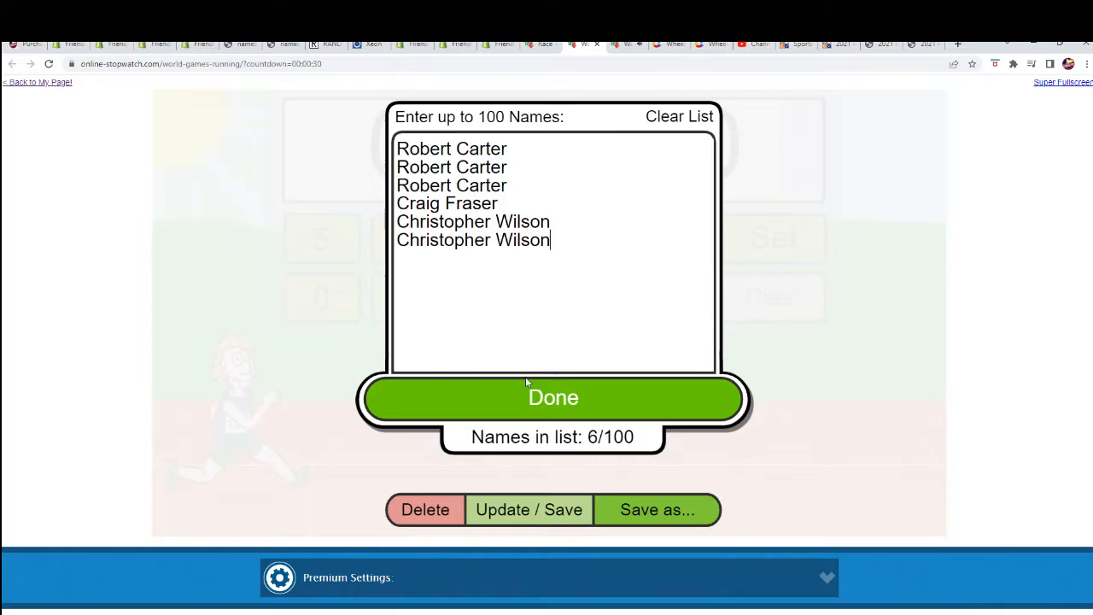
left_click(552, 397)
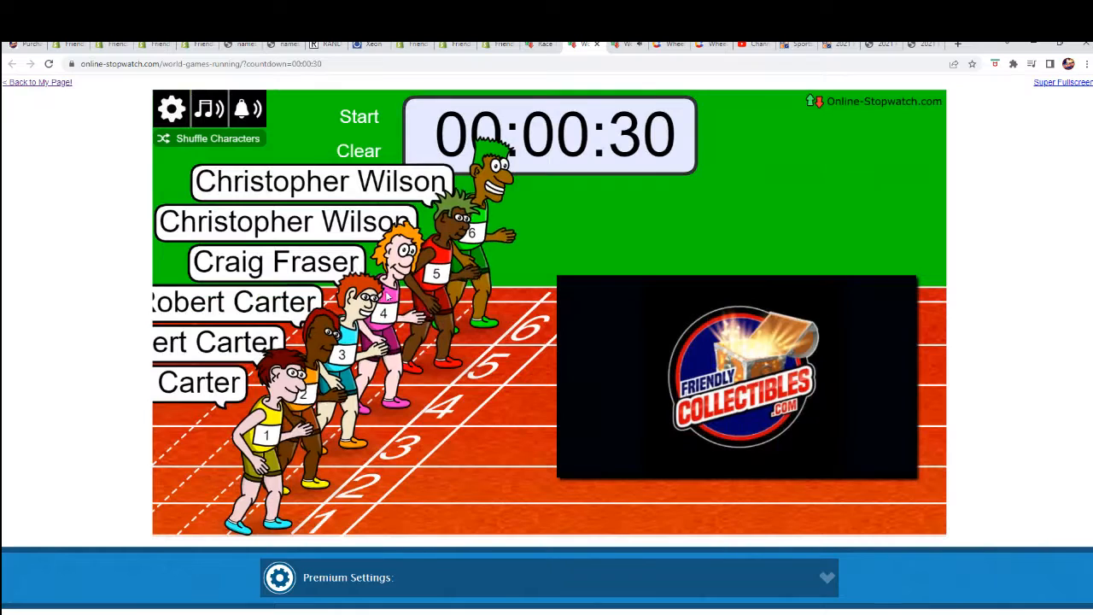
- Shuffle the runners' lanes three times and switch the race to Super Fullscreen
left_click(209, 138)
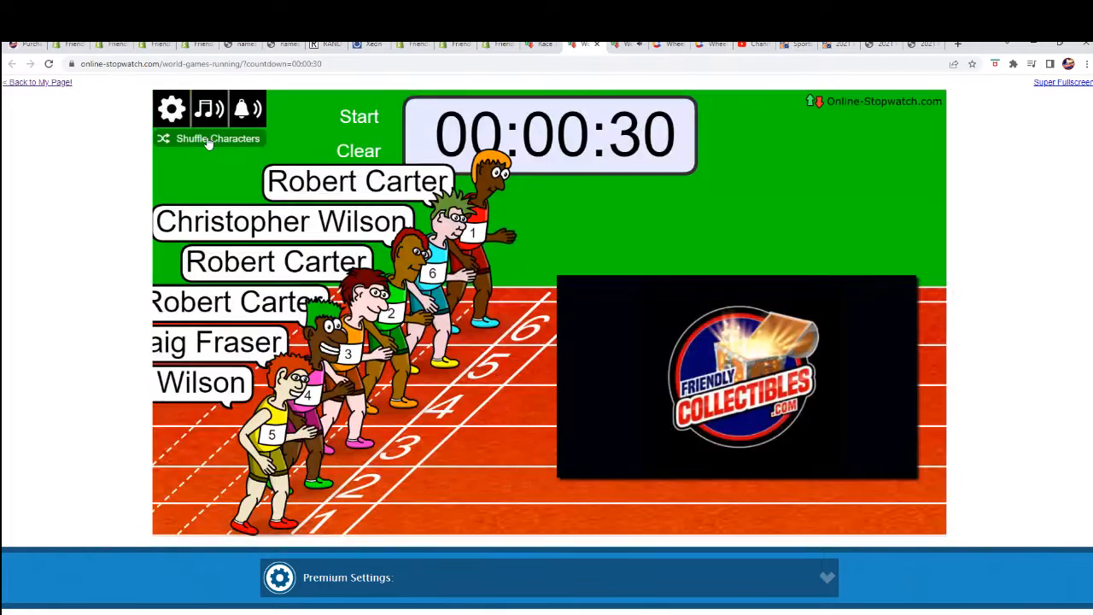
left_click(217, 138)
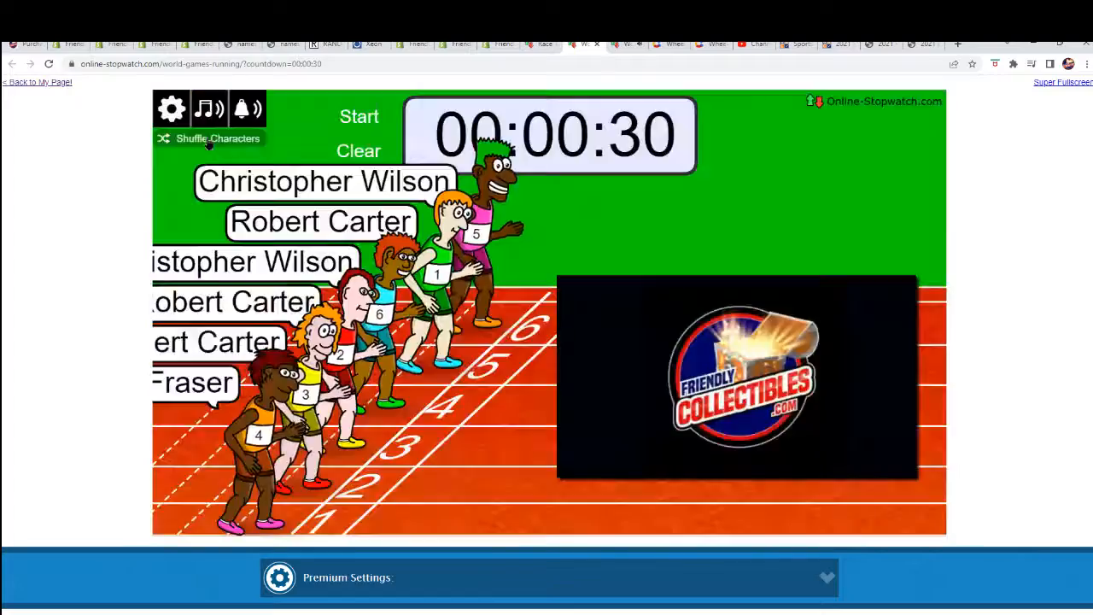
left_click(209, 138)
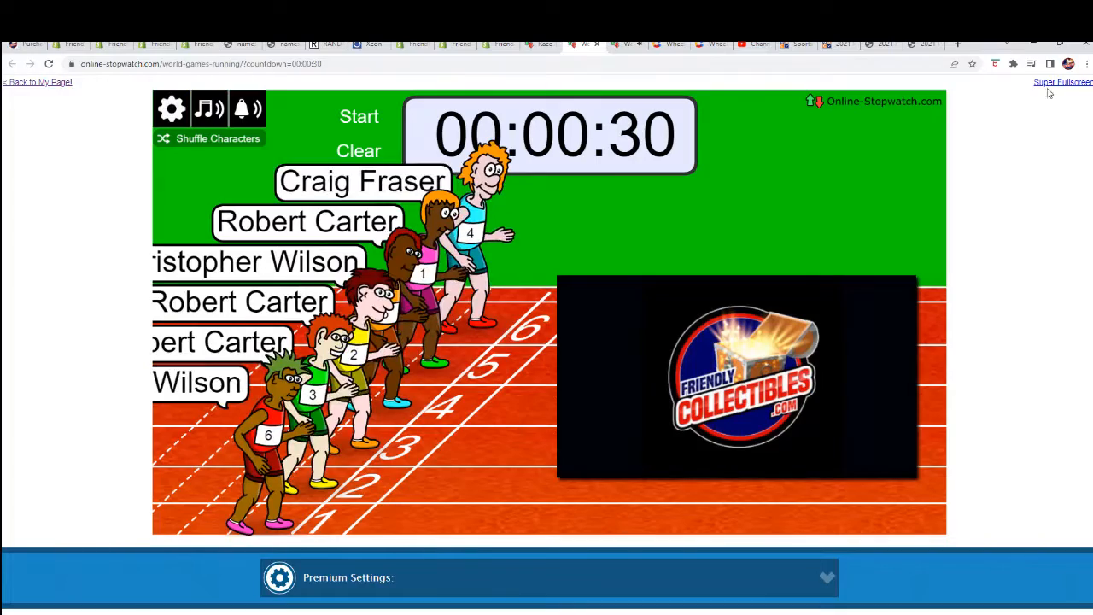
left_click(1062, 82)
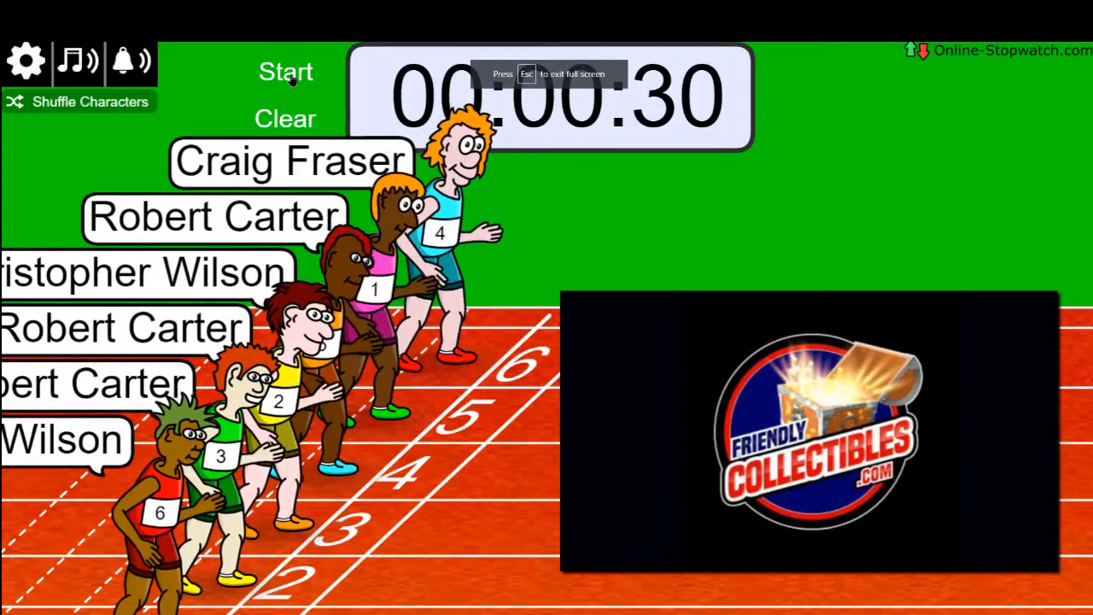
left_click(285, 72)
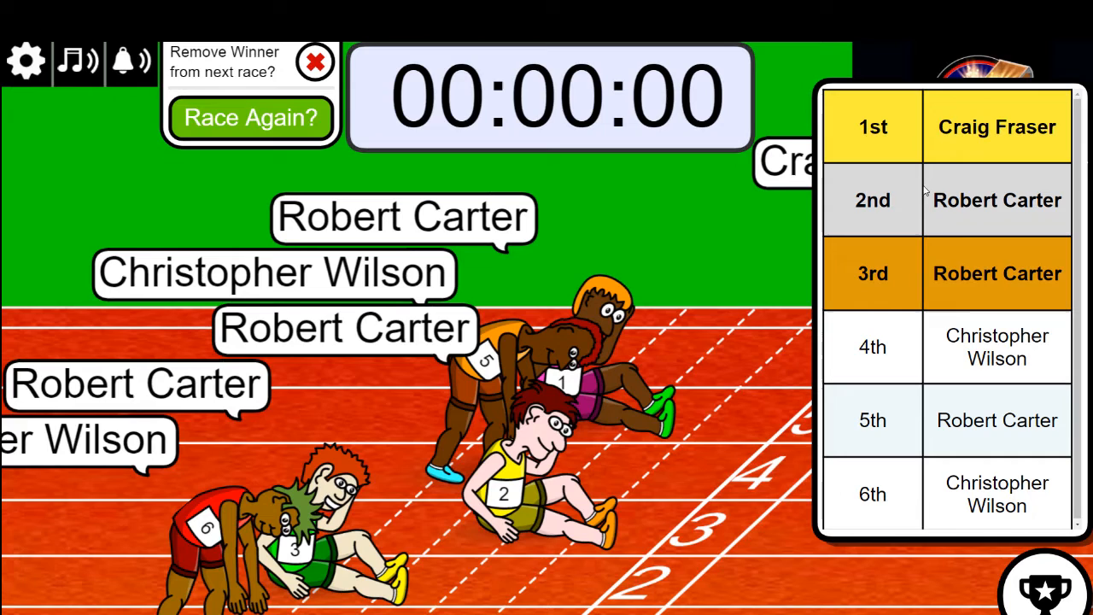
double_click(995, 126)
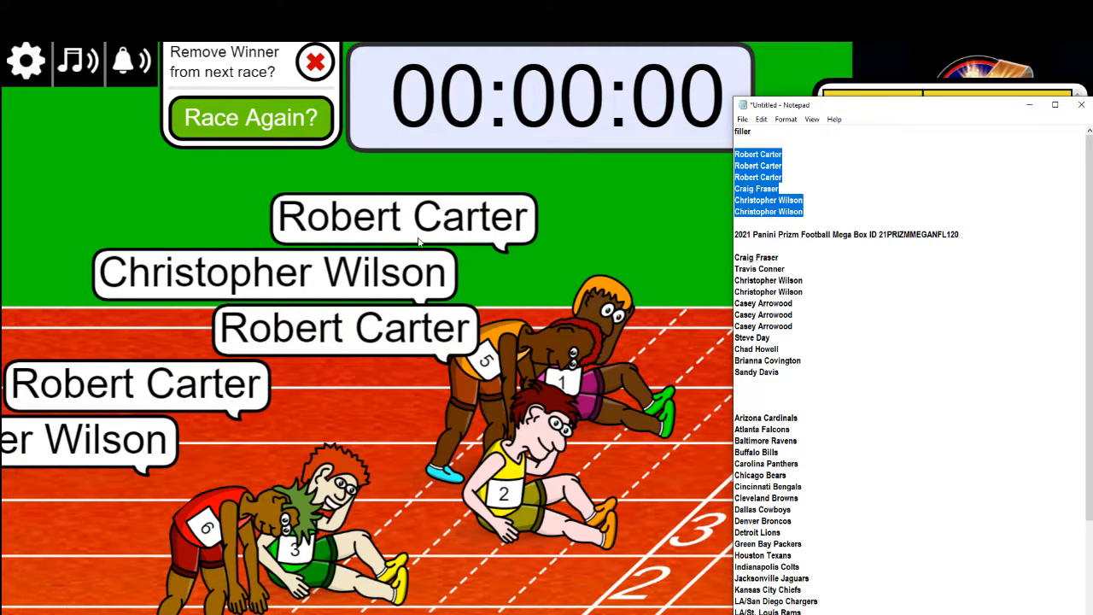
mouse_move(730, 248)
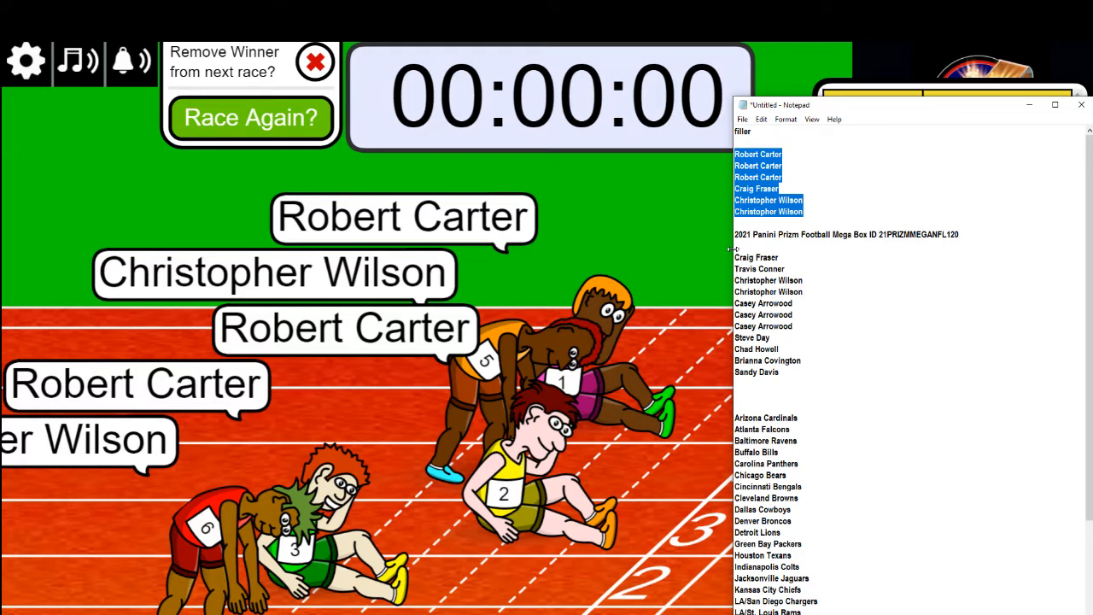
left_click(793, 372)
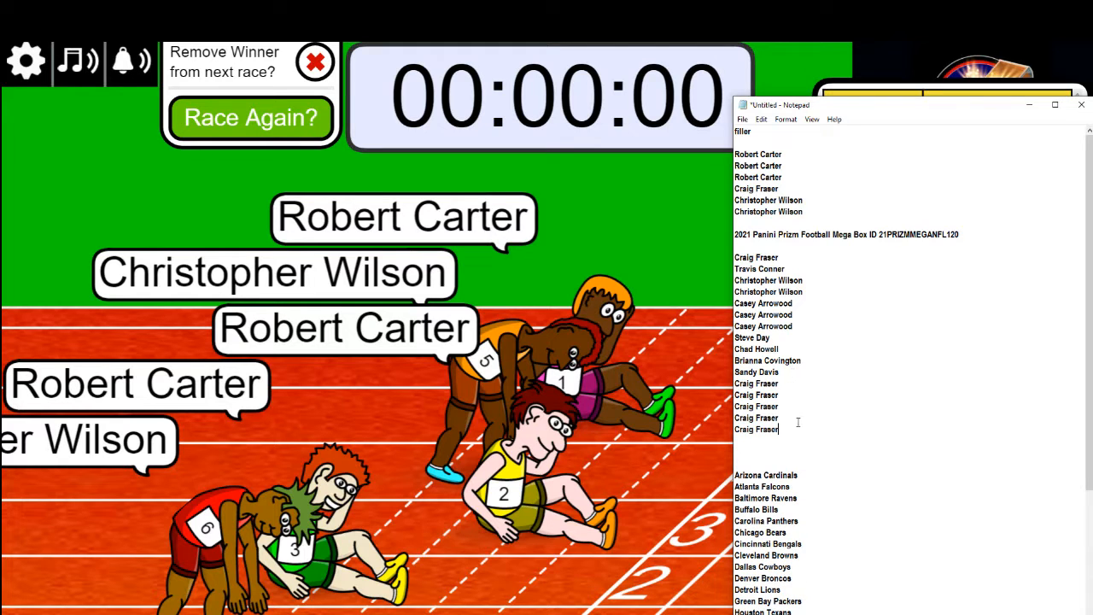
left_click_drag(734, 257, 779, 429)
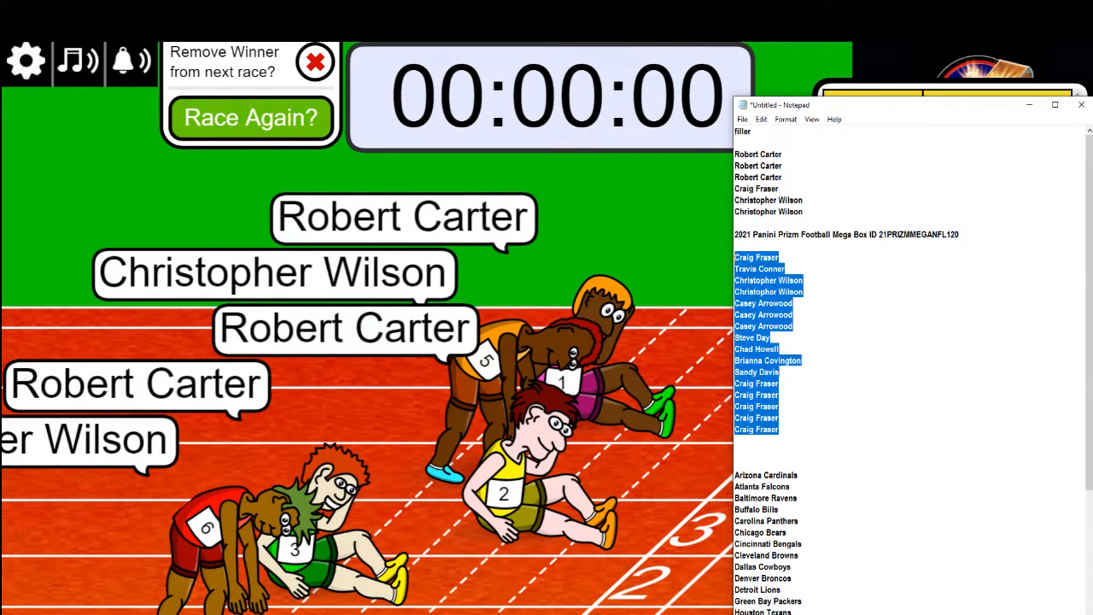
left_click(817, 429)
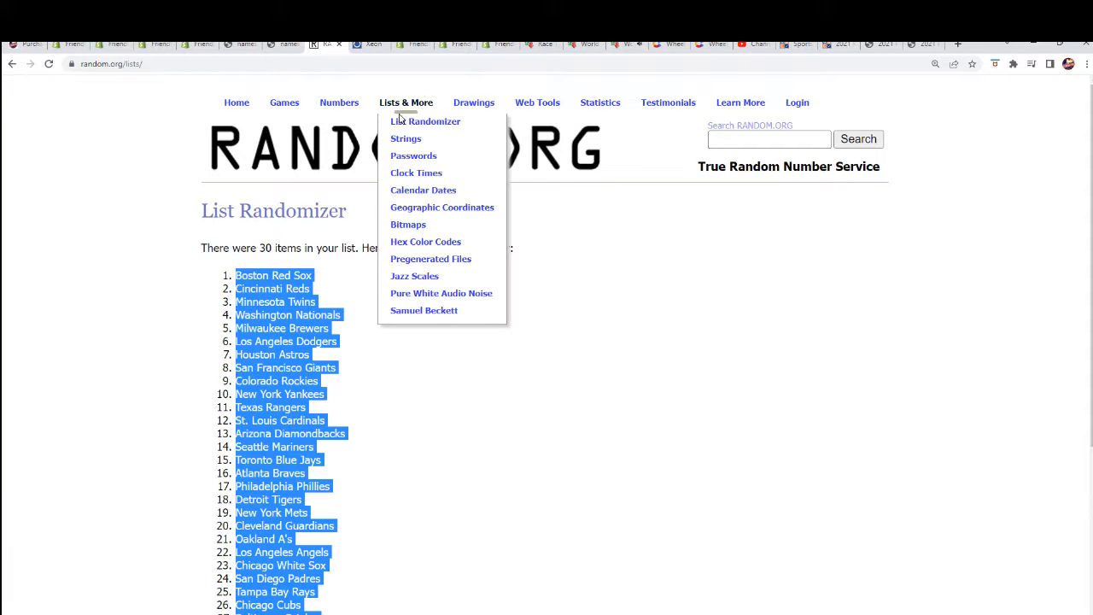
- Paste the owner names into the List Randomizer form and randomize them
left_click(425, 121)
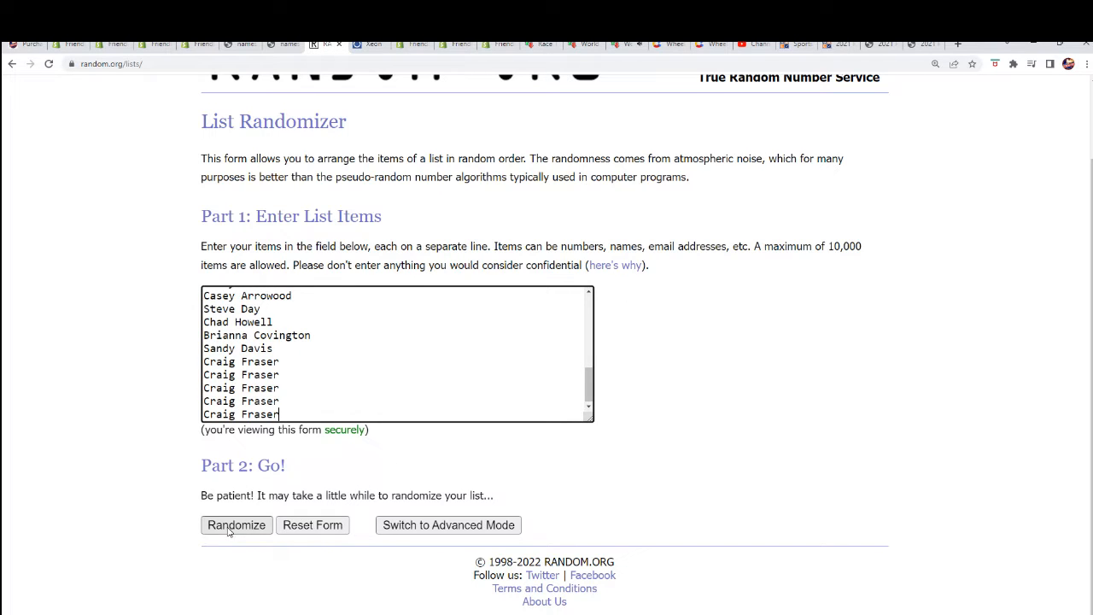
left_click(236, 525)
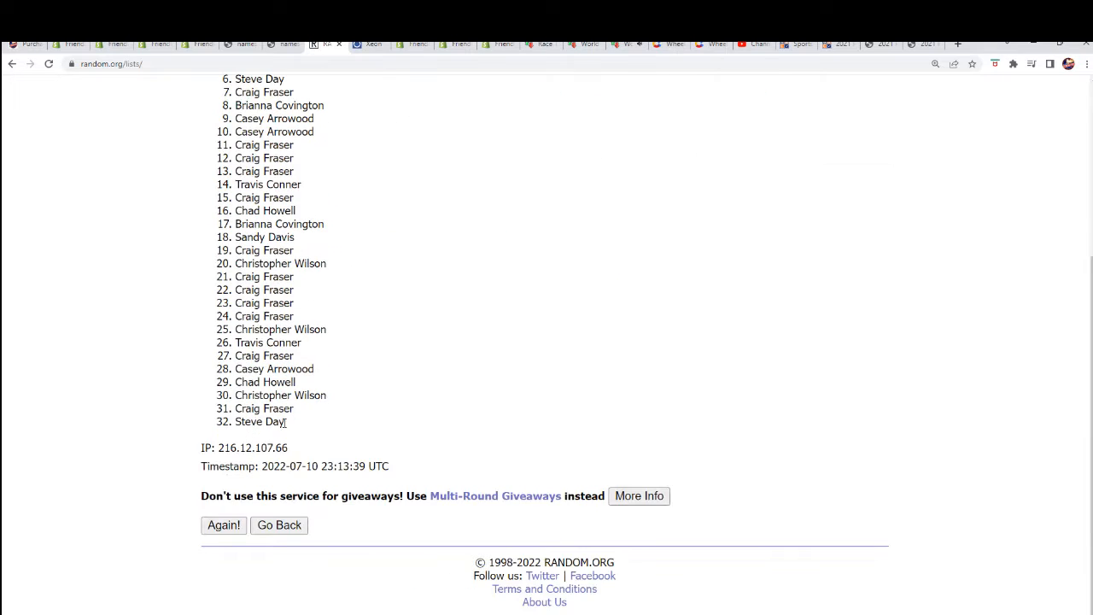
left_click(223, 525)
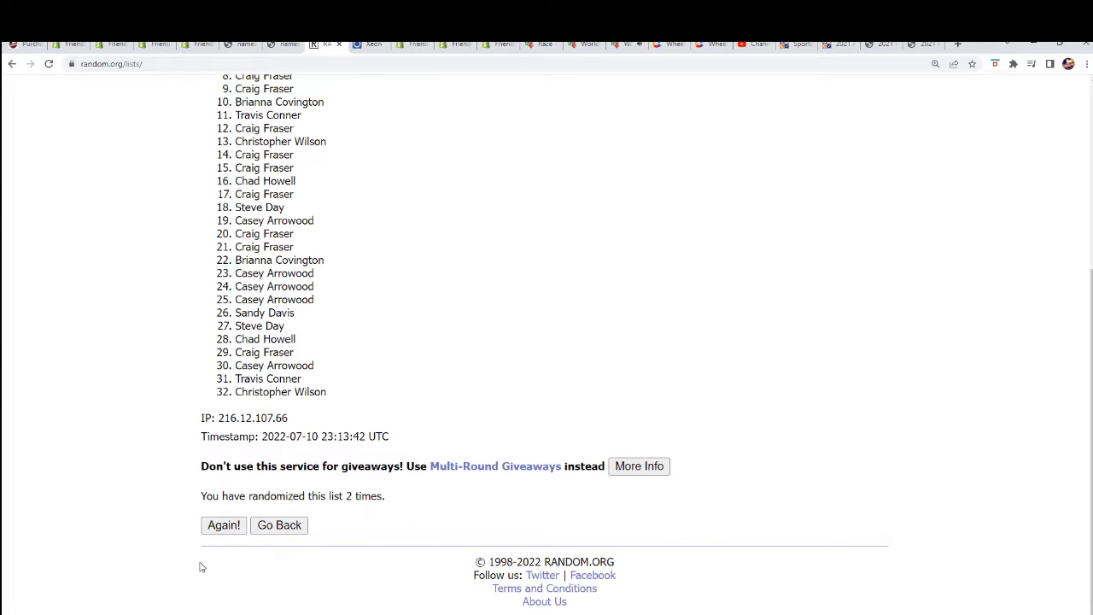
left_click(224, 524)
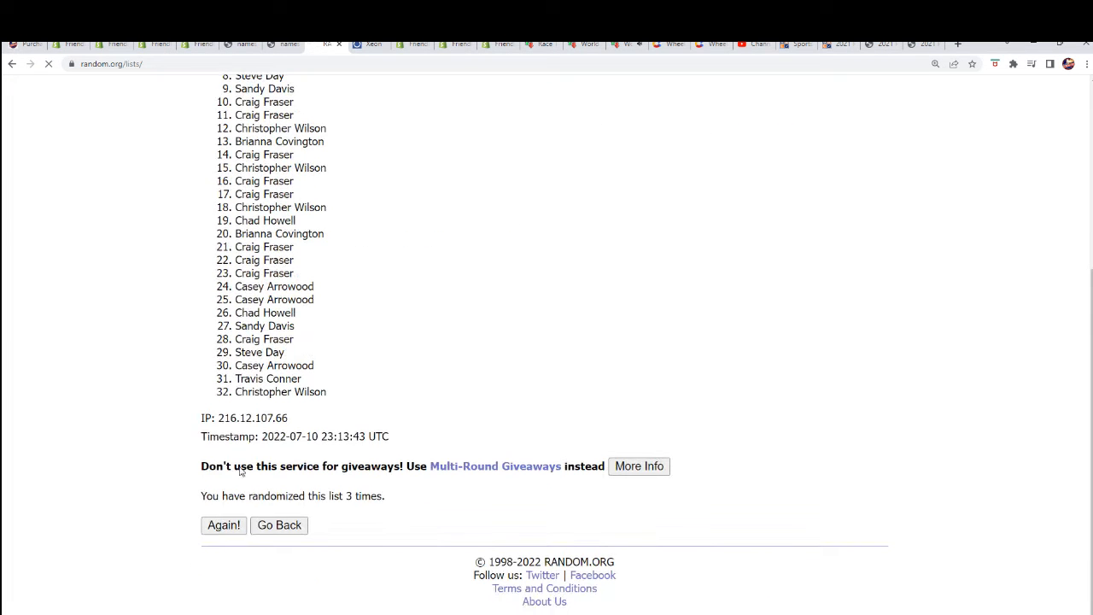
left_click(224, 525)
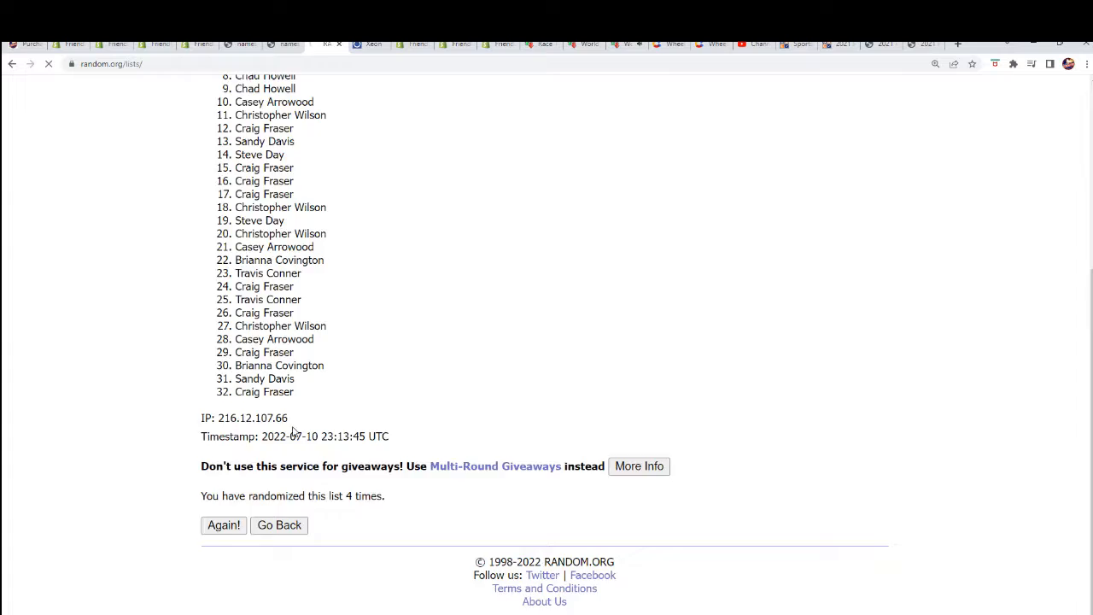
left_click(224, 524)
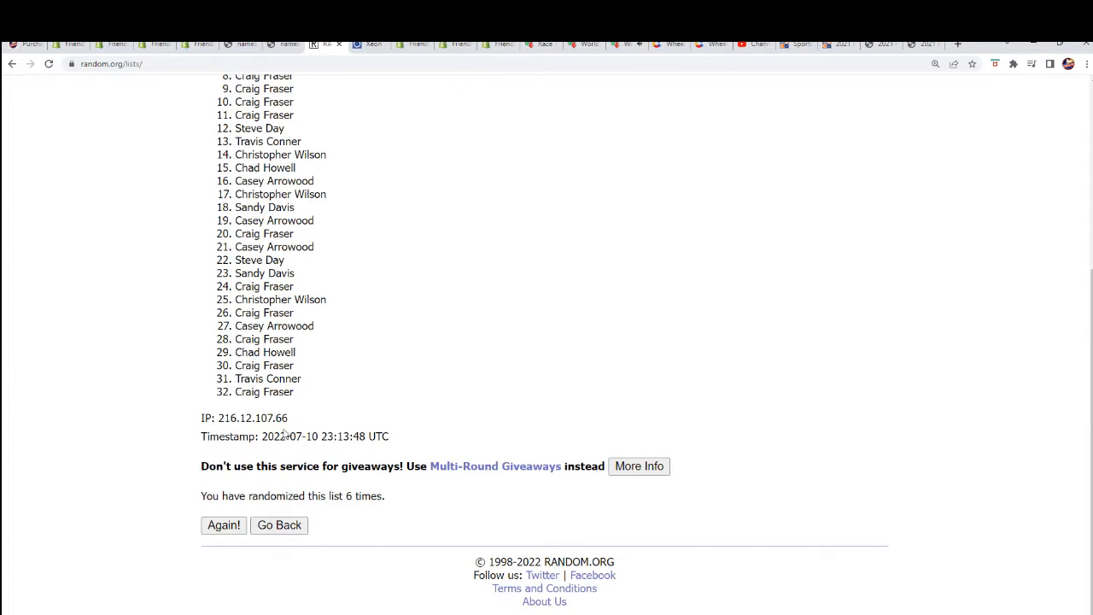
left_click(223, 524)
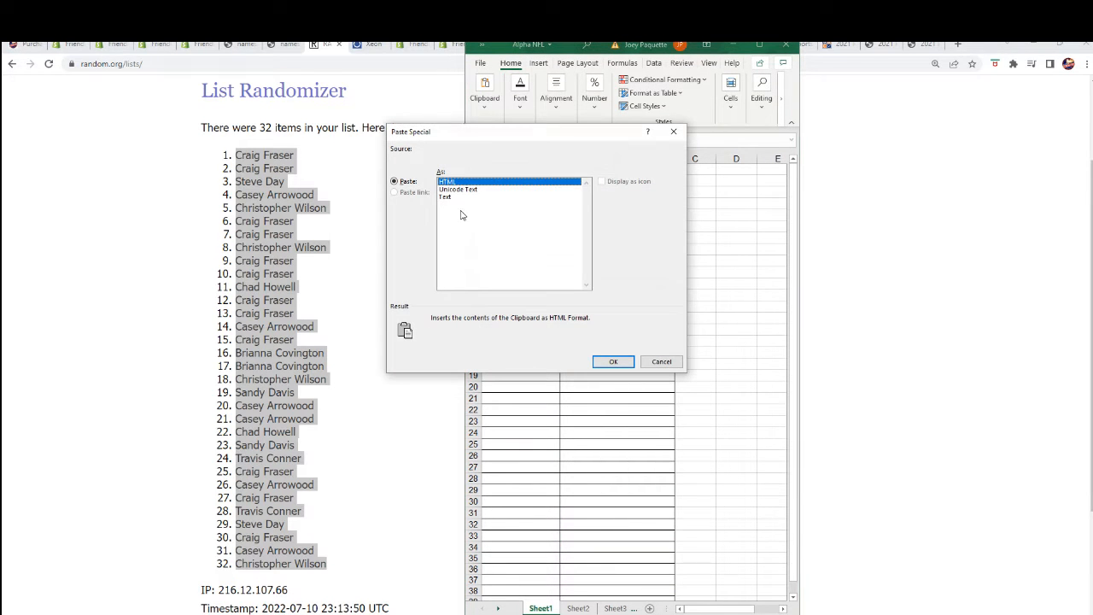
- Paste Special the 32 randomized owner names into Excel starting at cell A2
left_click(613, 361)
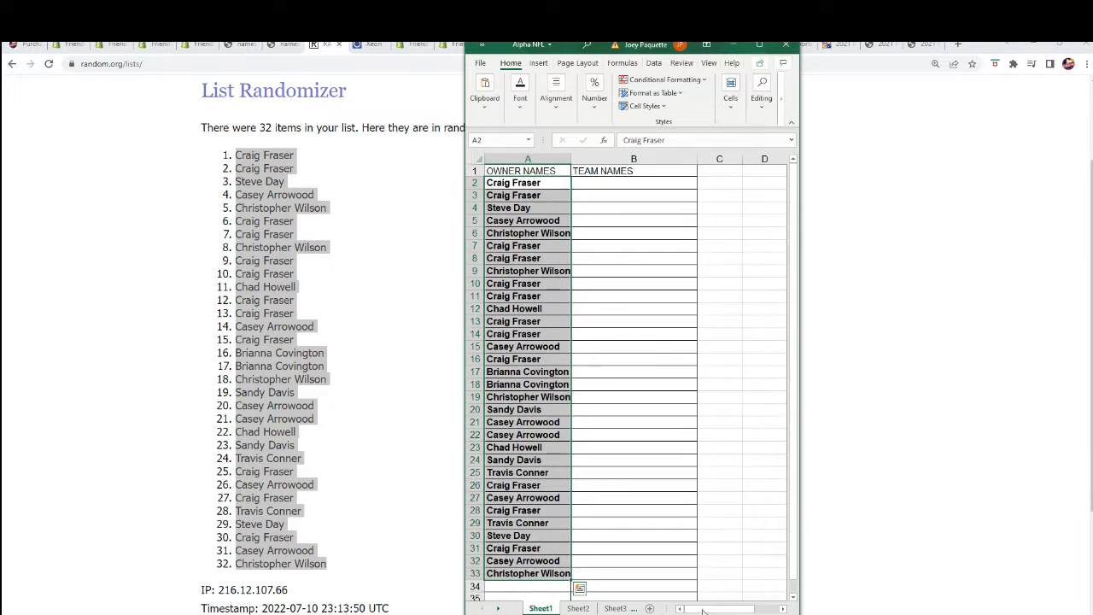
left_click(634, 182)
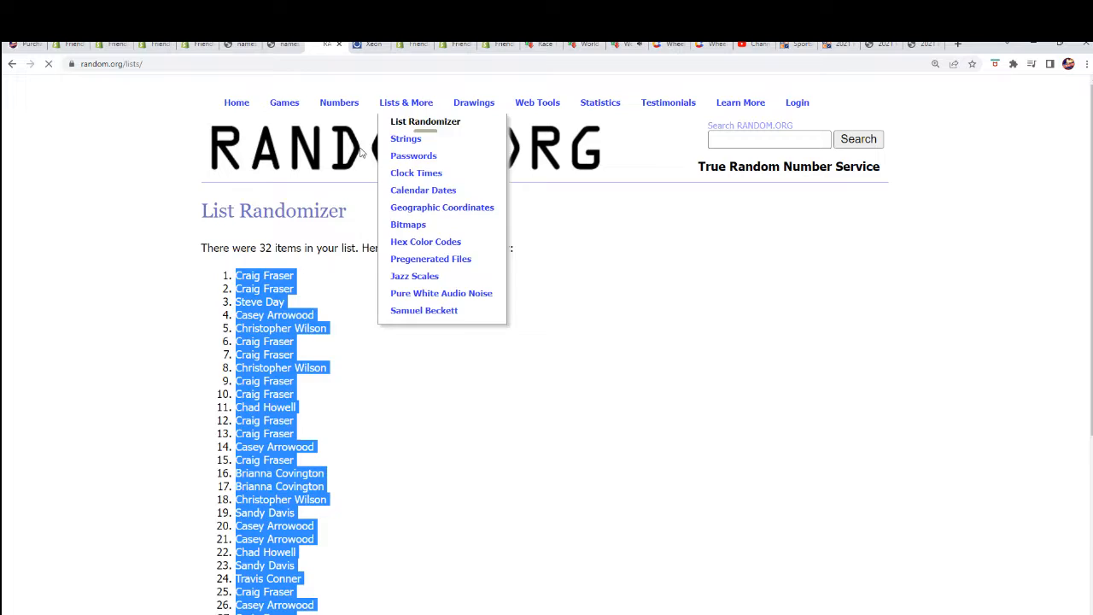
- Open a fresh List Randomizer form and paste in the 32 NFL team names
left_click(425, 121)
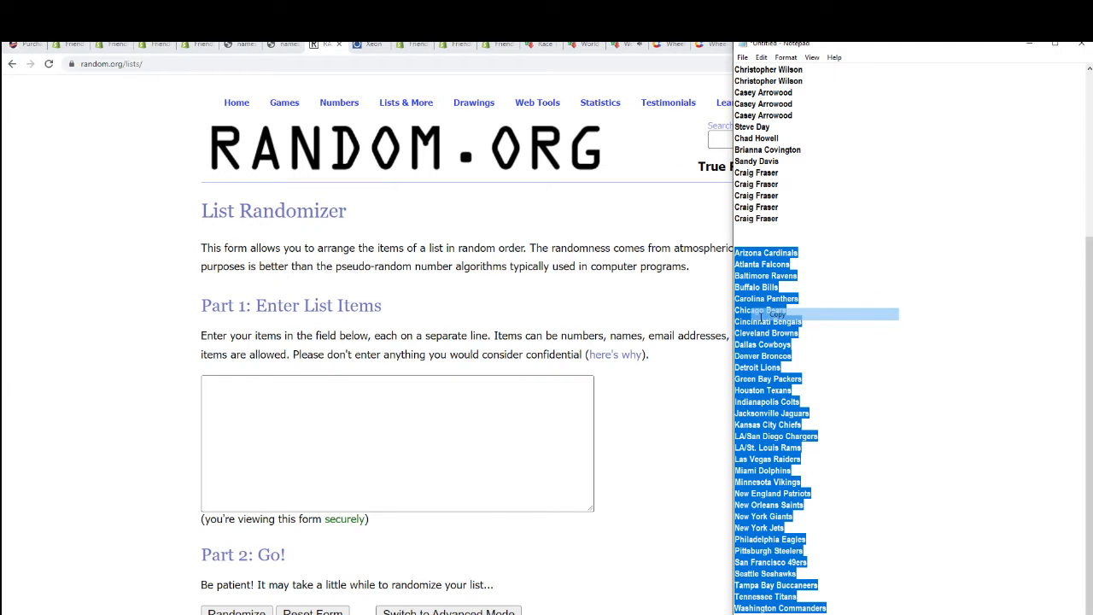
right_click(397, 442)
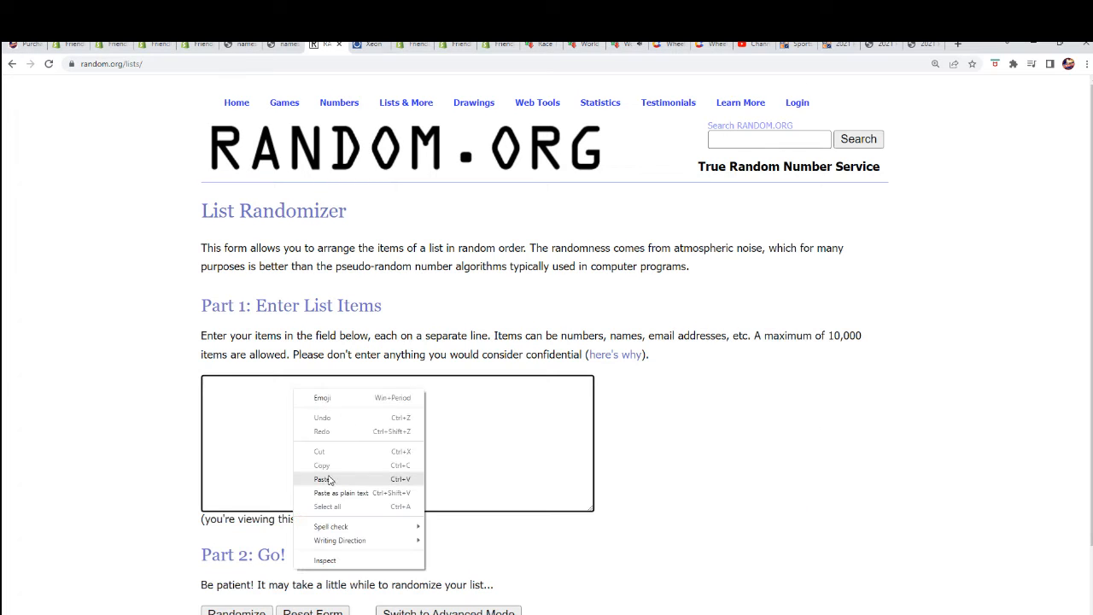
left_click(323, 478)
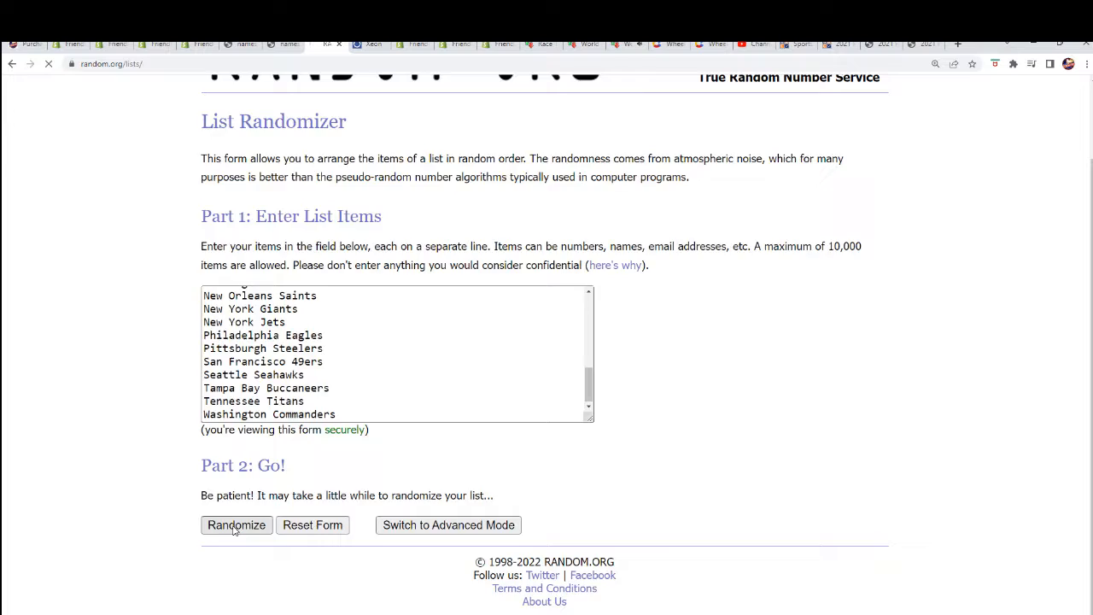
- Randomize the 32 team names seven times, ending with Miami Dolphins first
left_click(237, 524)
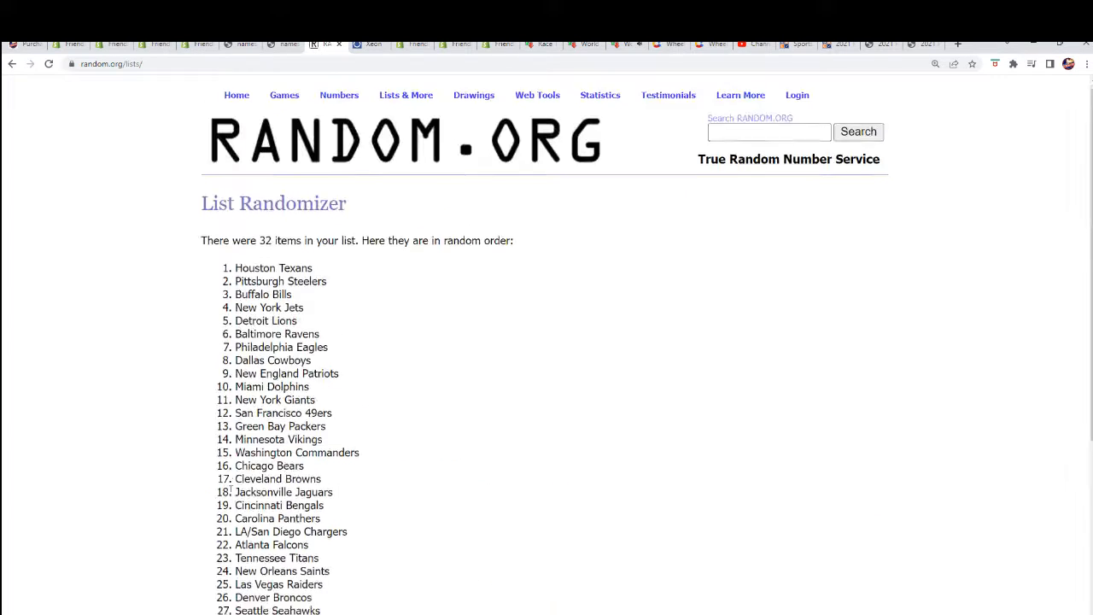
left_click(224, 525)
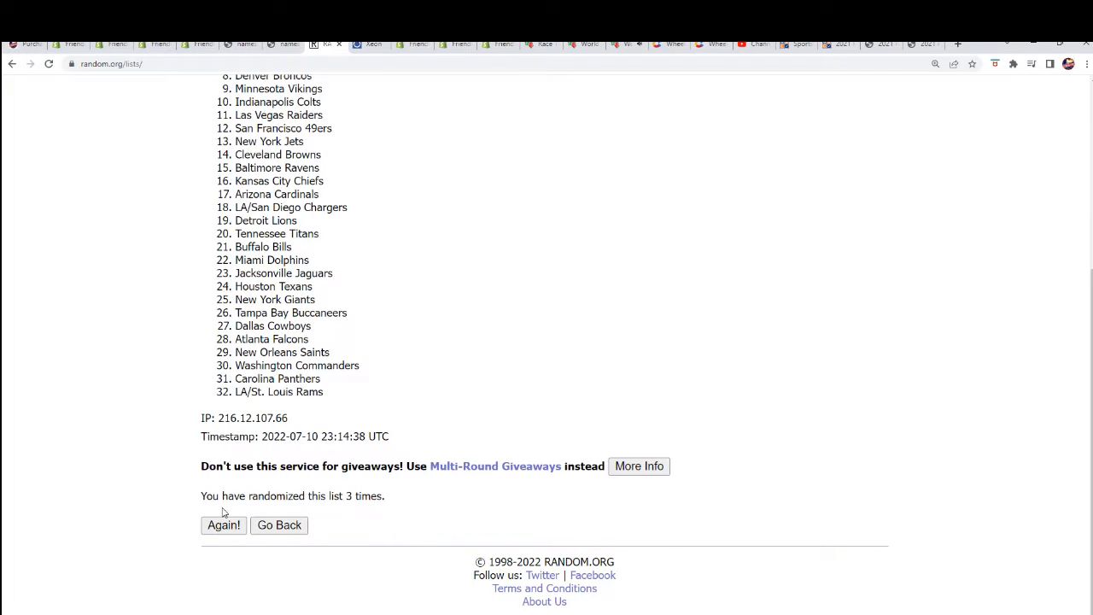
left_click(224, 524)
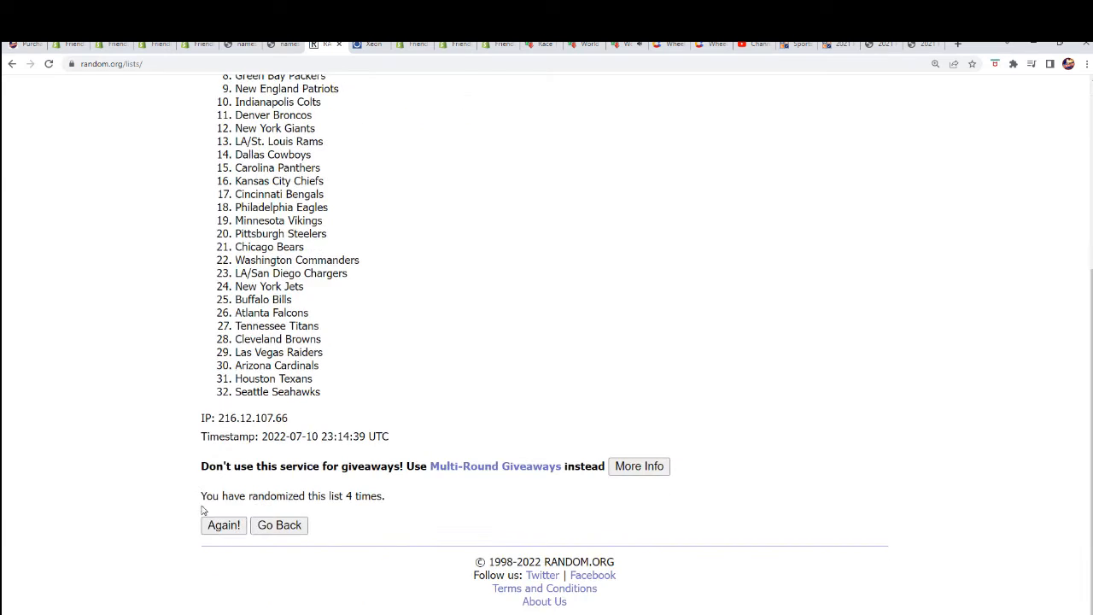
left_click(224, 524)
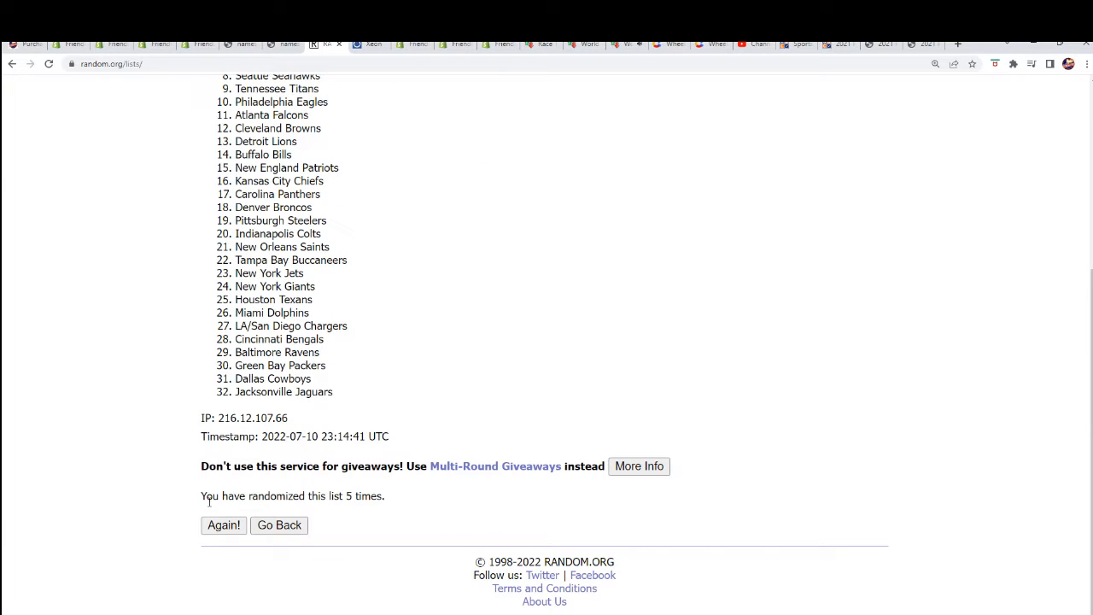
left_click(223, 525)
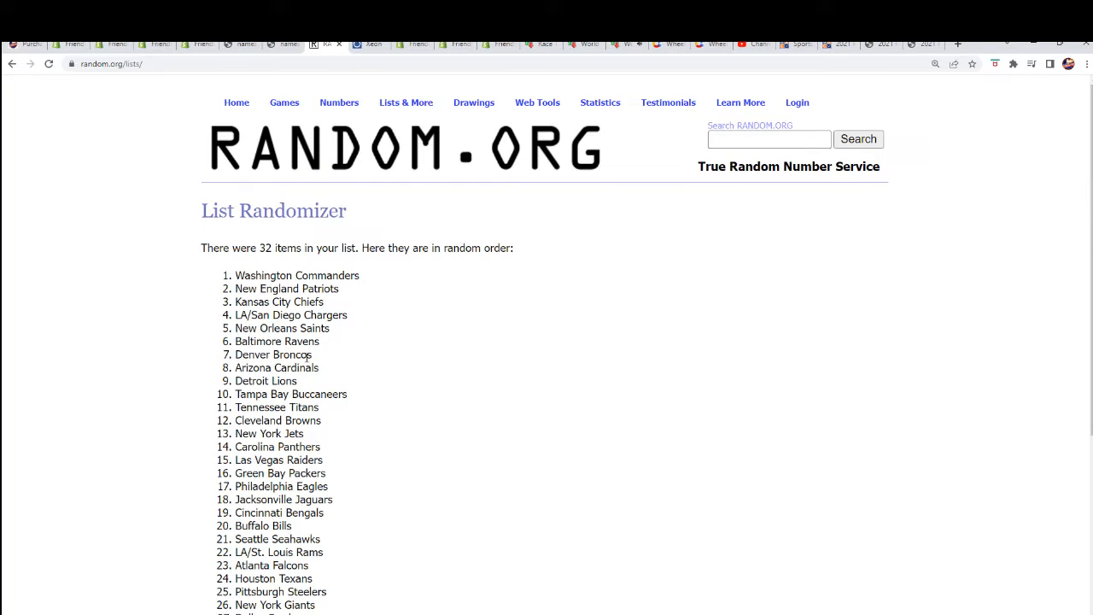
scroll("down", 3)
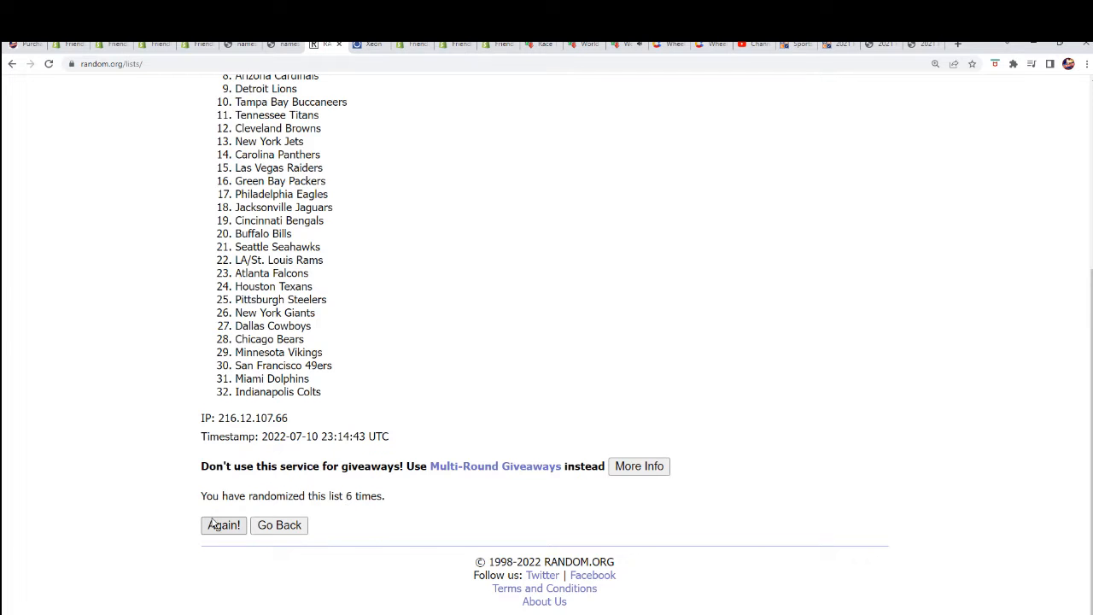
left_click(224, 524)
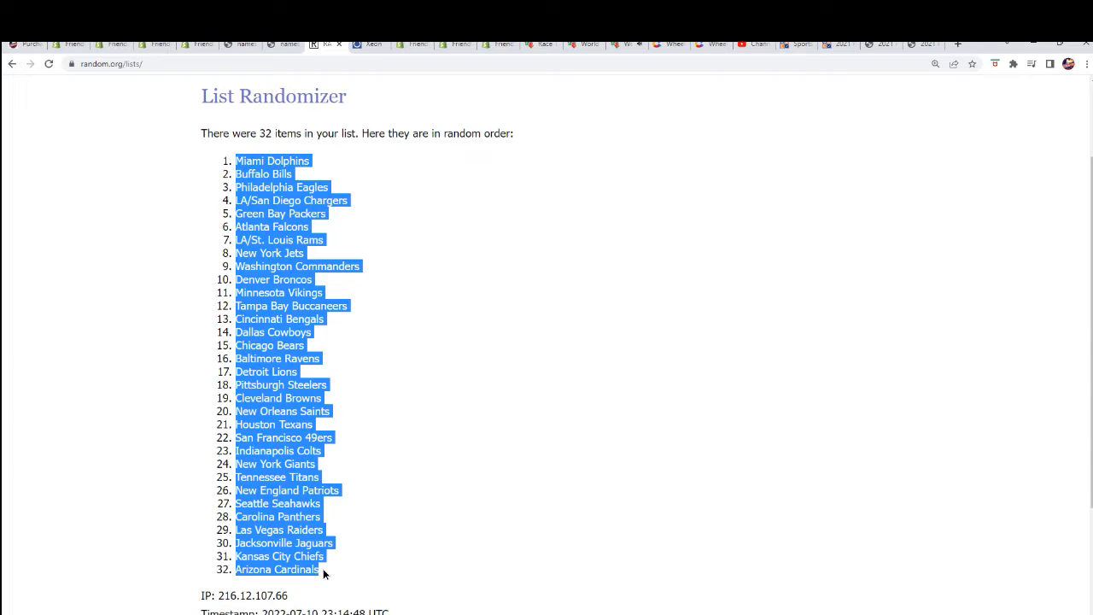
scroll("down", 3)
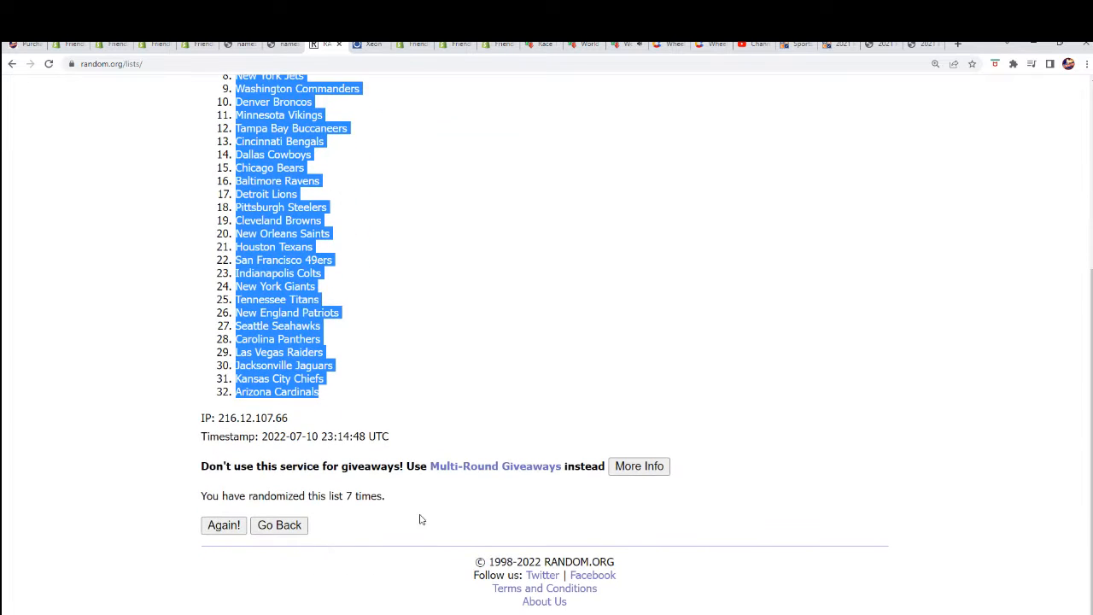
scroll("up", 3)
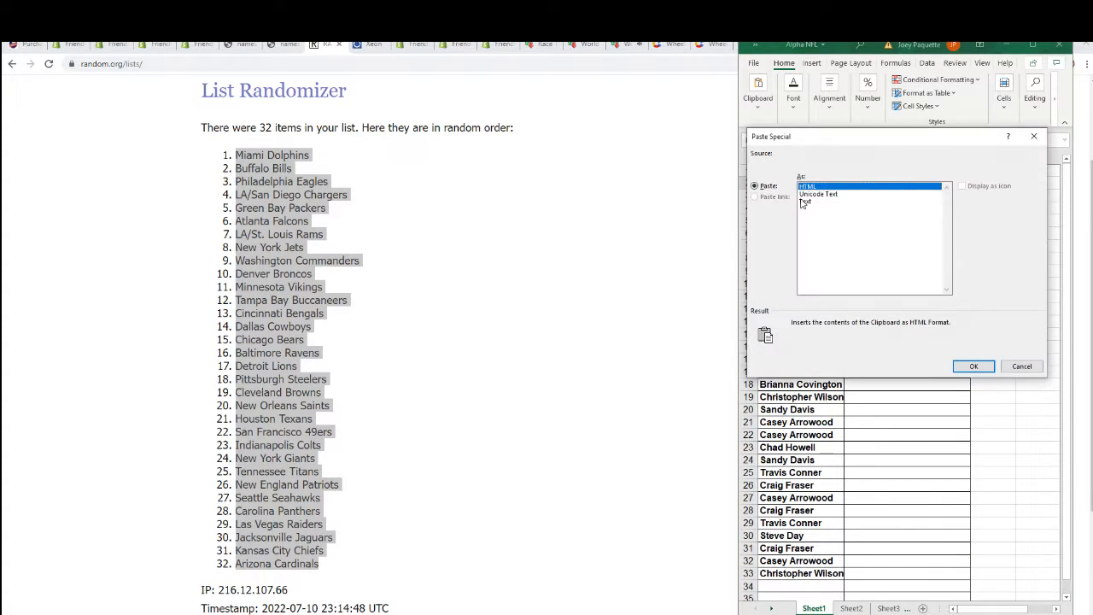
- Paste the 32 shuffled teams into the TEAM NAMES column as plain text
left_click(972, 366)
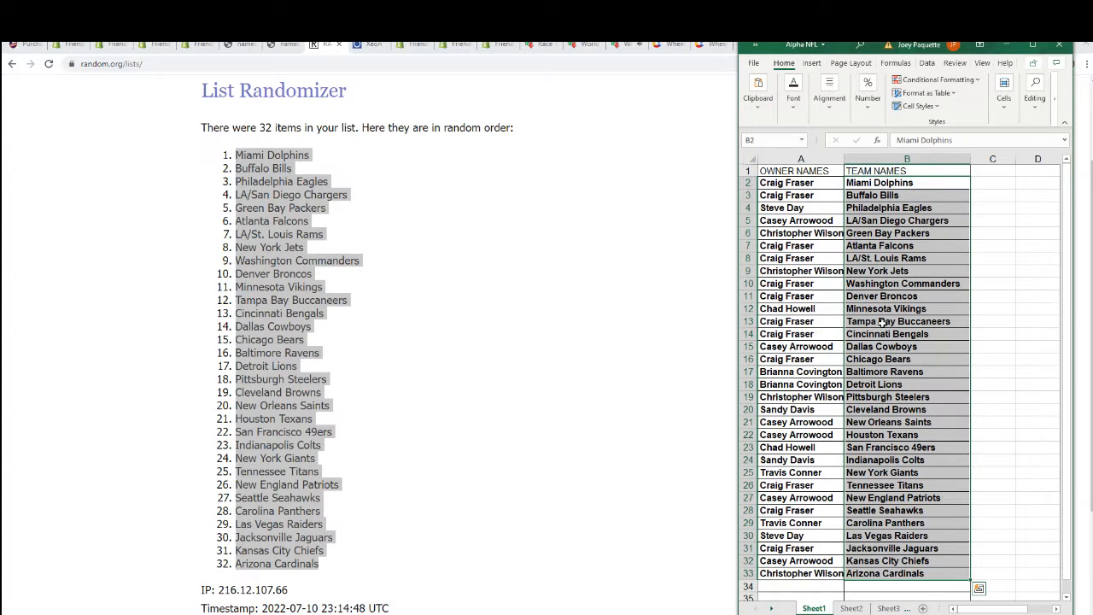
- Check pairings like Buccaneers, Patriots and Jaguars, then maximize the Alpha NFL workbook window
left_click(906, 321)
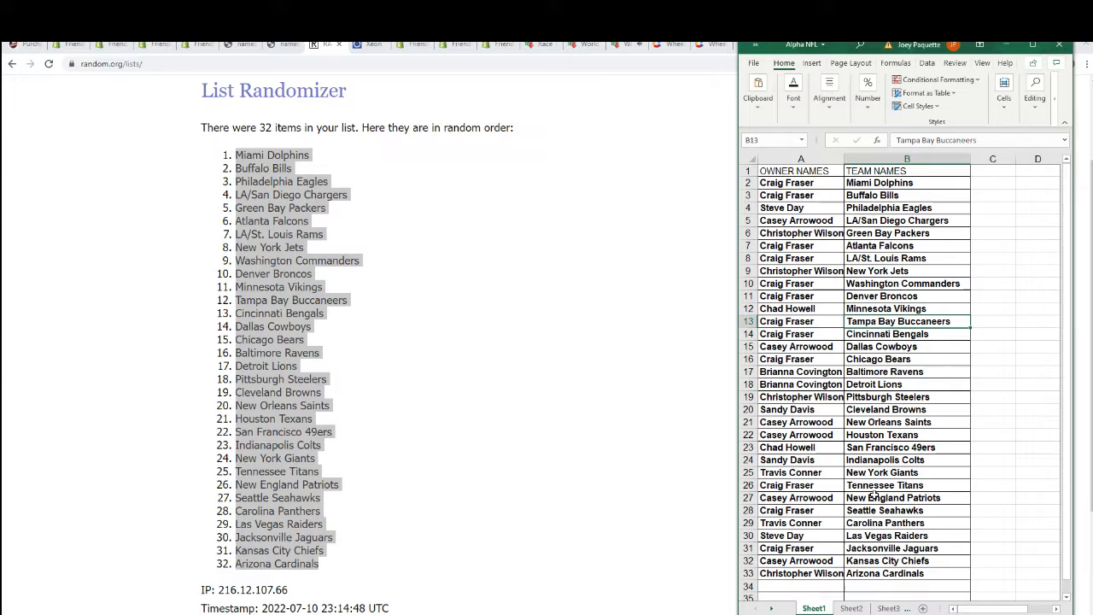
left_click(800, 447)
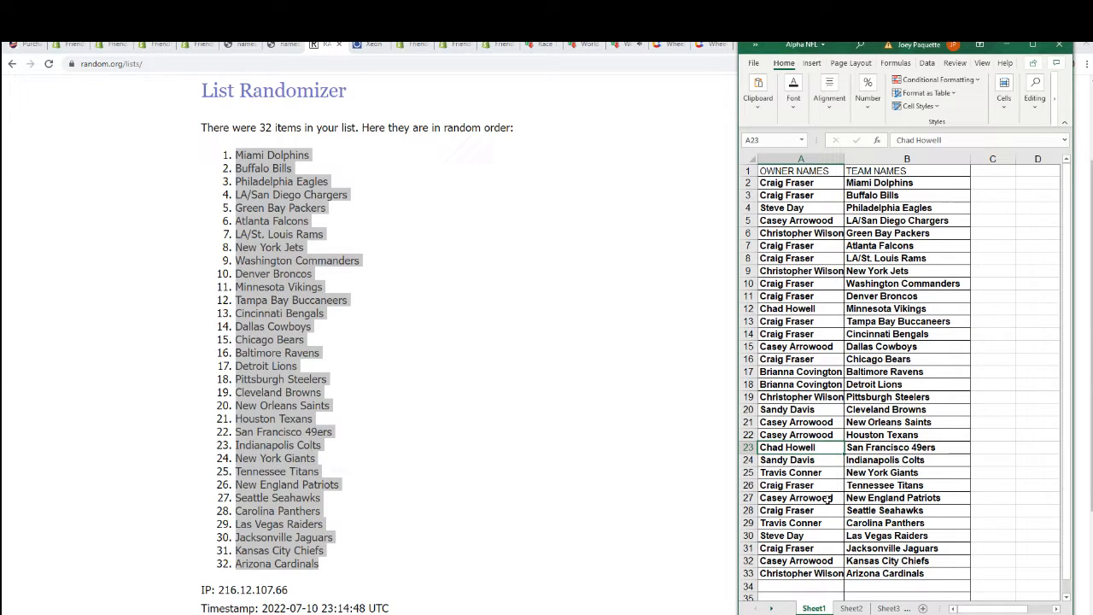
left_click(907, 497)
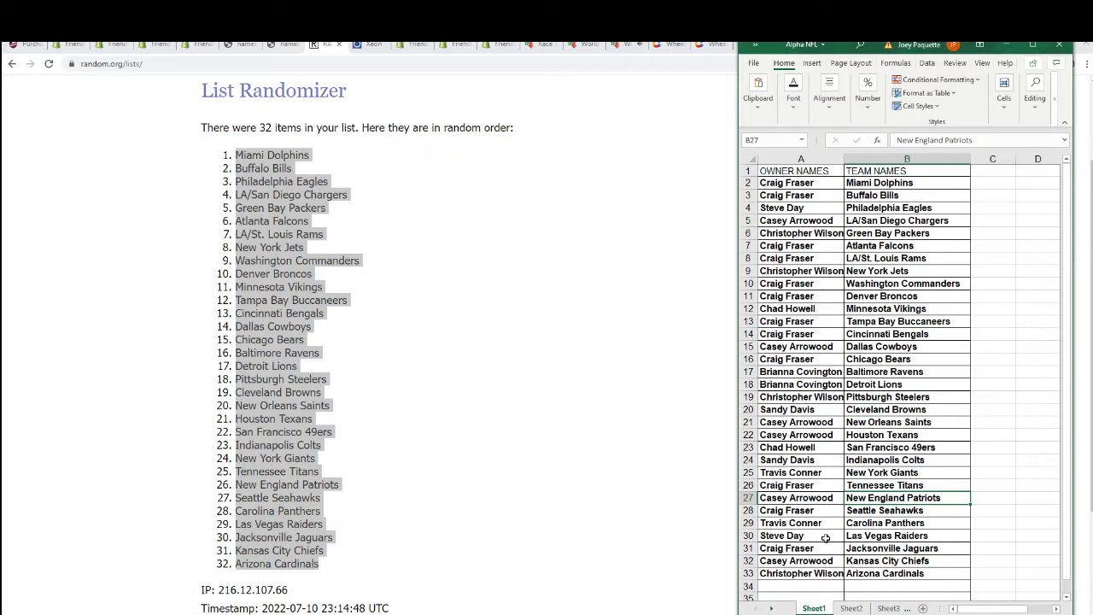
mouse_move(867, 356)
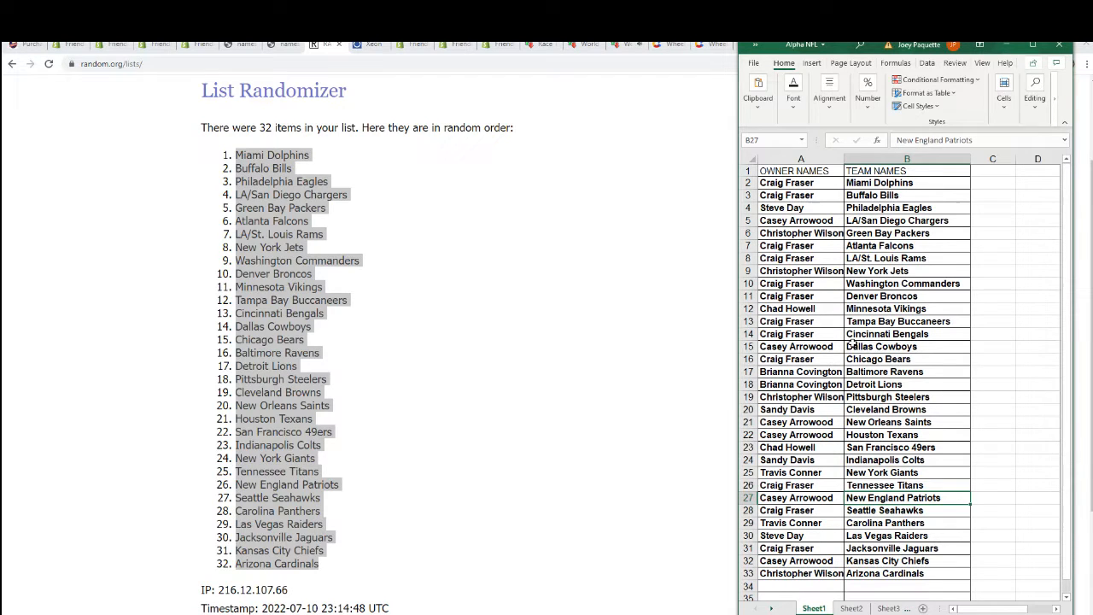
left_click(886, 334)
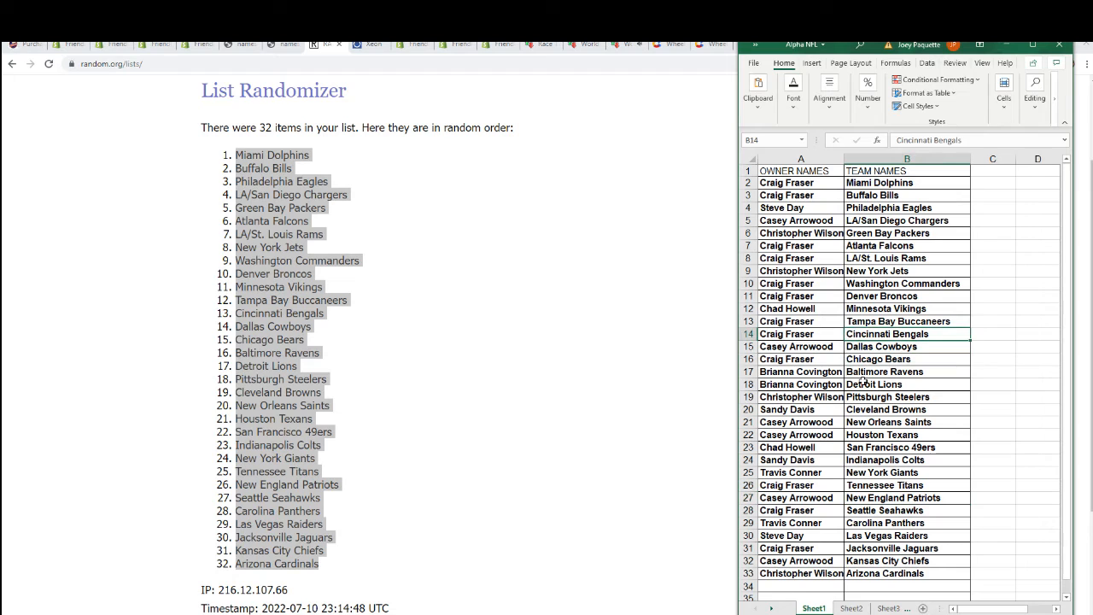
left_click(907, 396)
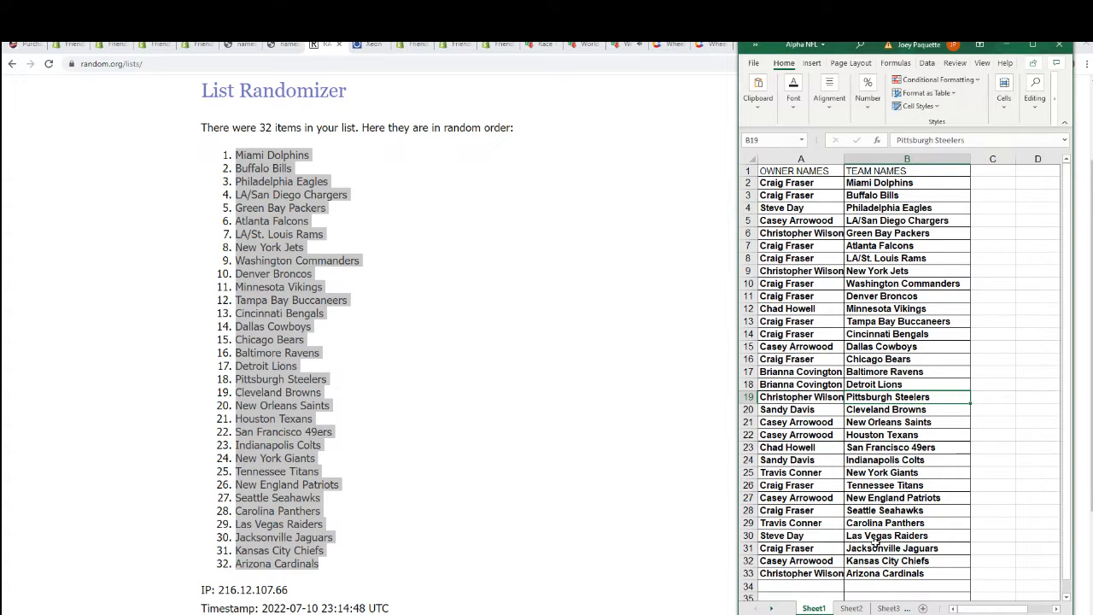
left_click(891, 547)
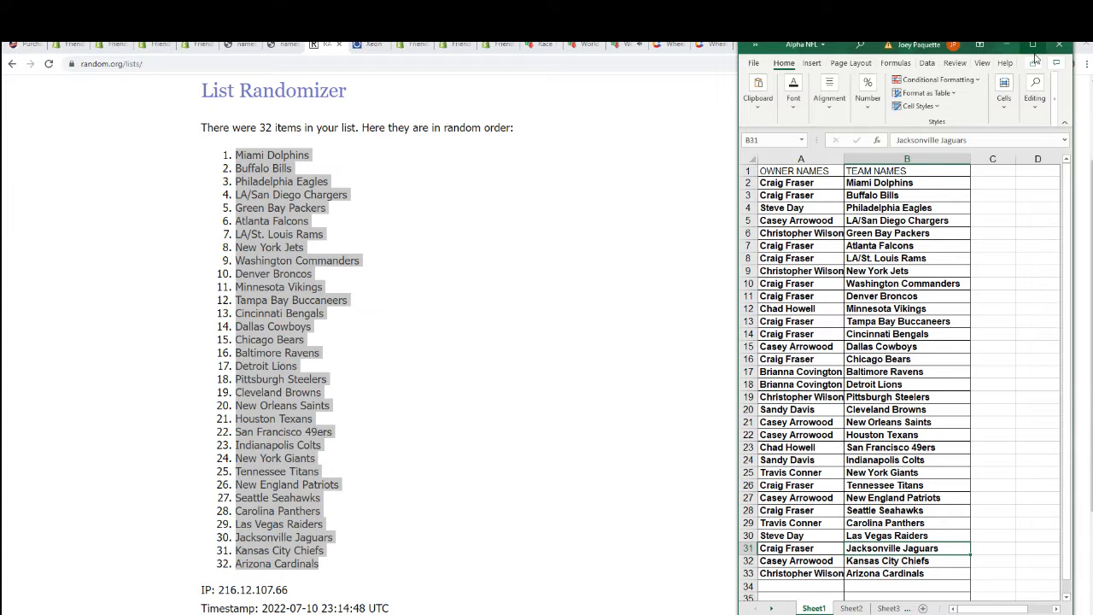
left_click(1032, 45)
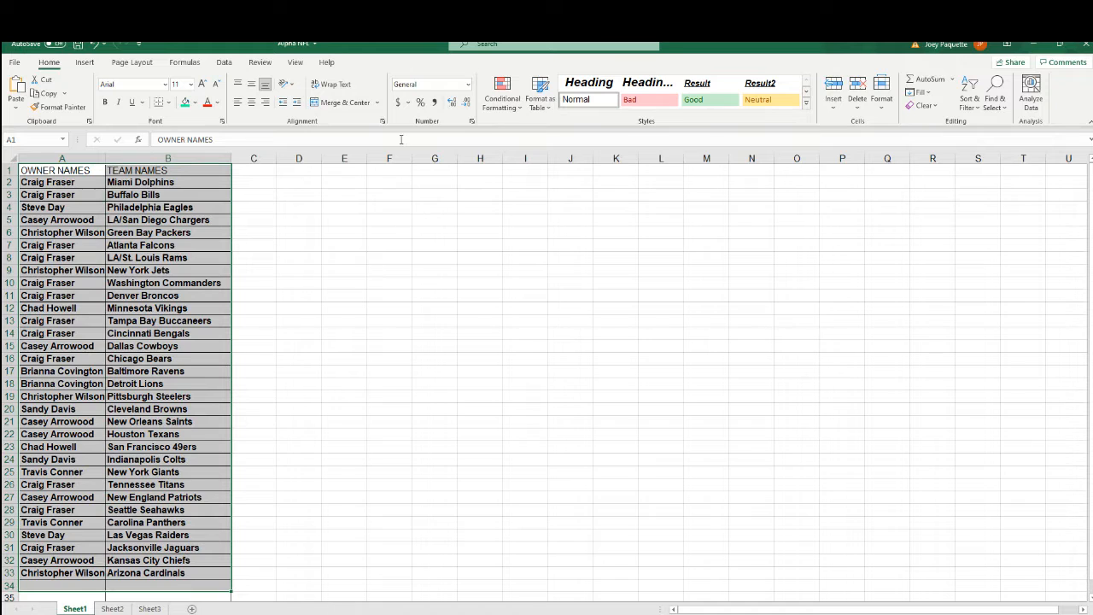
- Sort A1:B33 by TEAM NAMES on cell values, A to Z
left_click(224, 61)
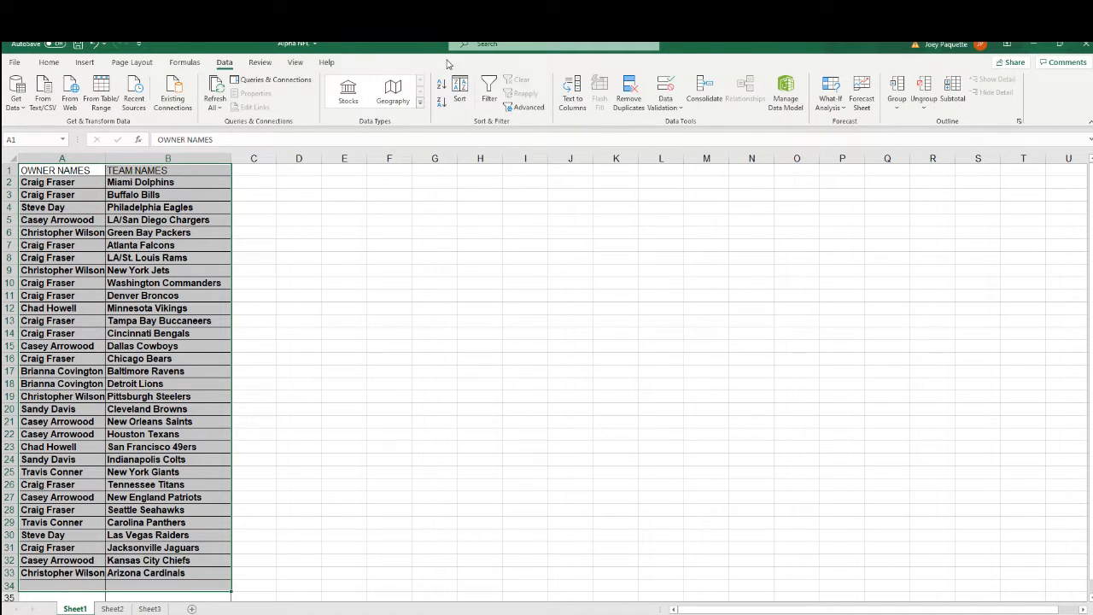
left_click(460, 92)
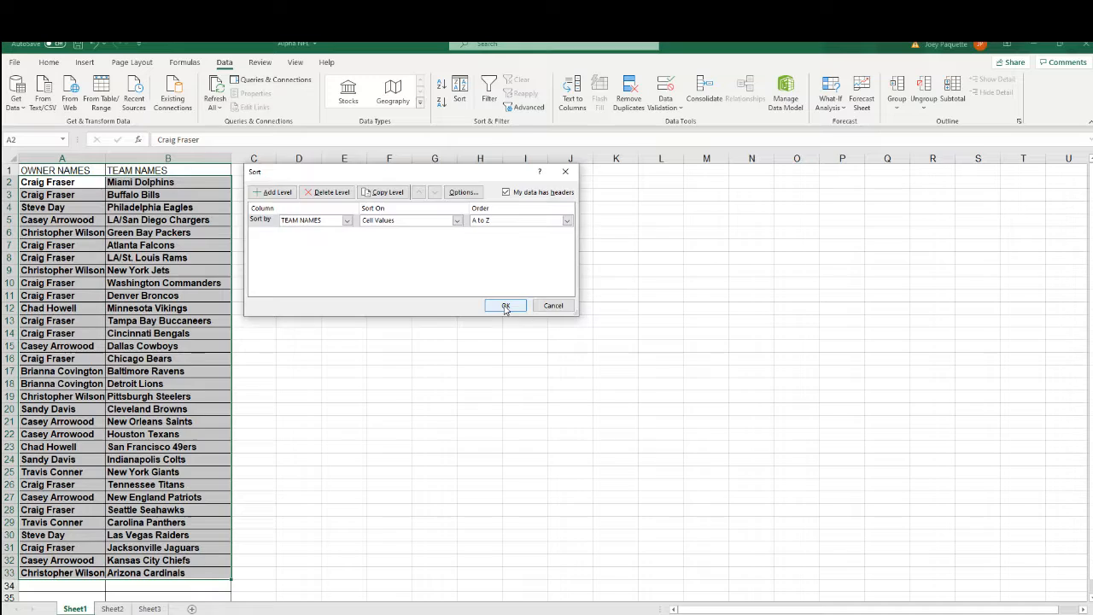
left_click(504, 306)
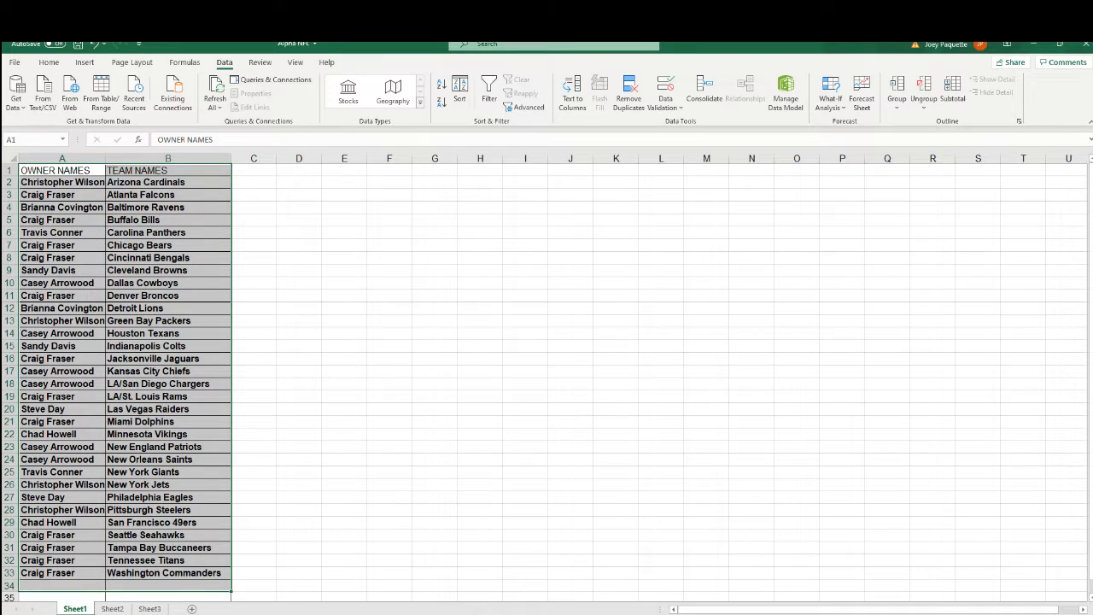